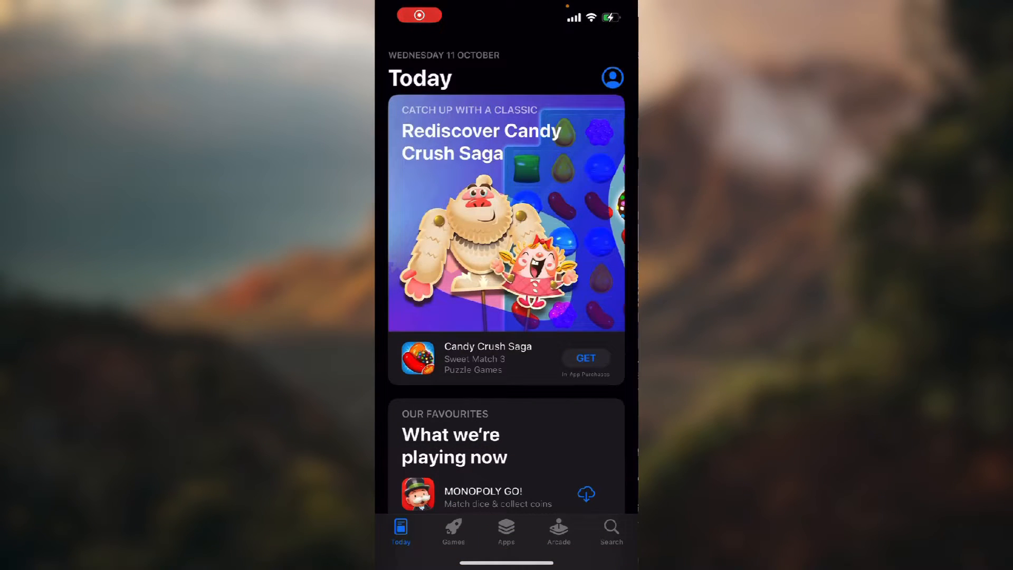
- Search the App Store for 'tinder' to confirm it shows OPEN, then switch to Settings
left_click(611, 530)
type("tinder")
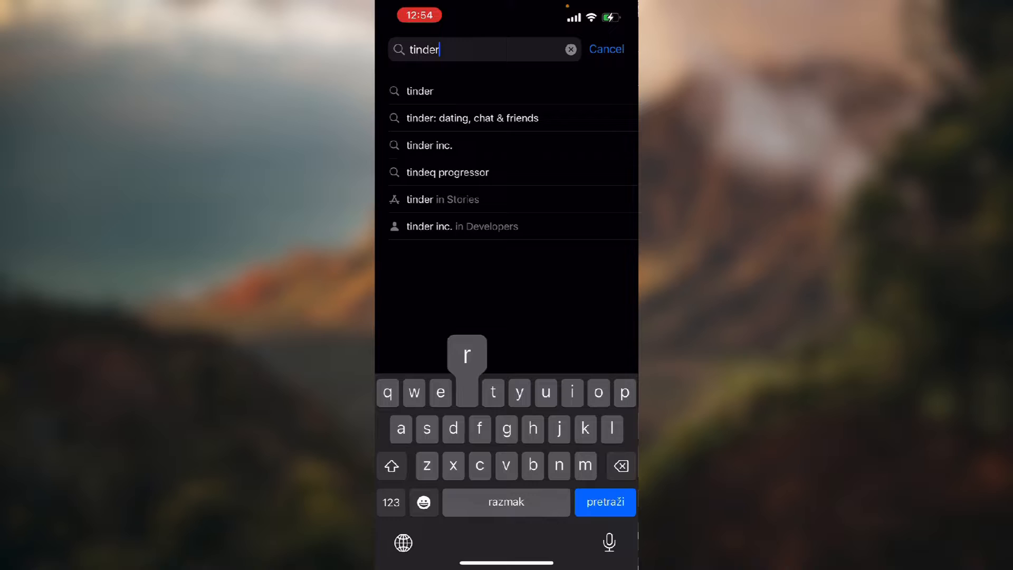
left_click(605, 502)
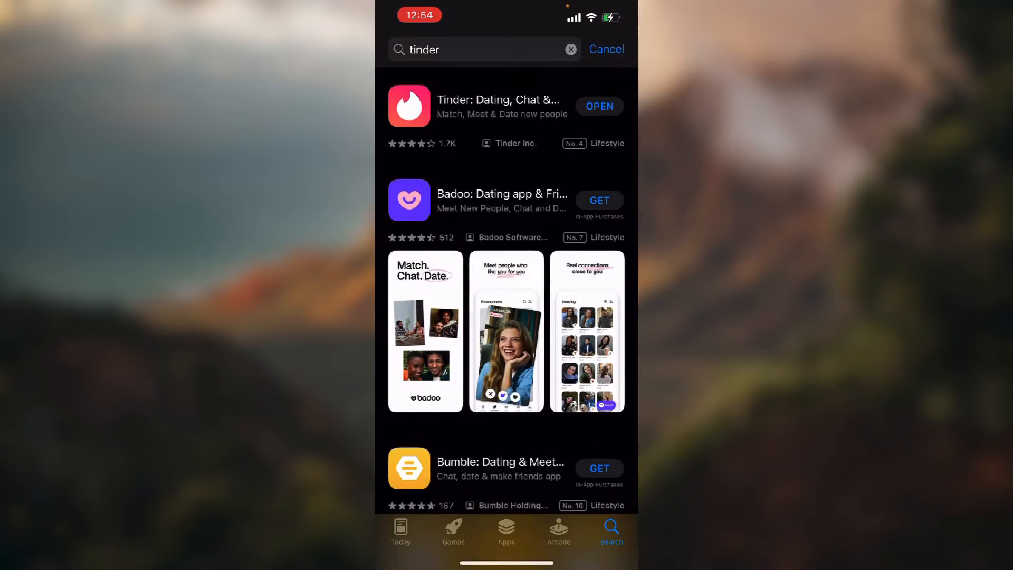
left_click(497, 105)
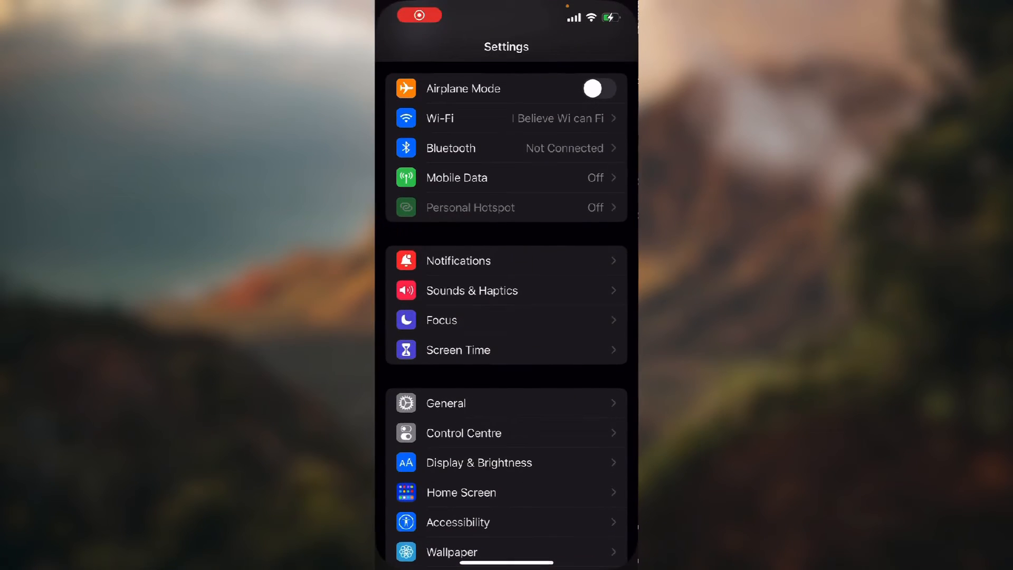
- Go to General > iPhone Storage and scroll the app list down to Tinder's entry
left_click(445, 403)
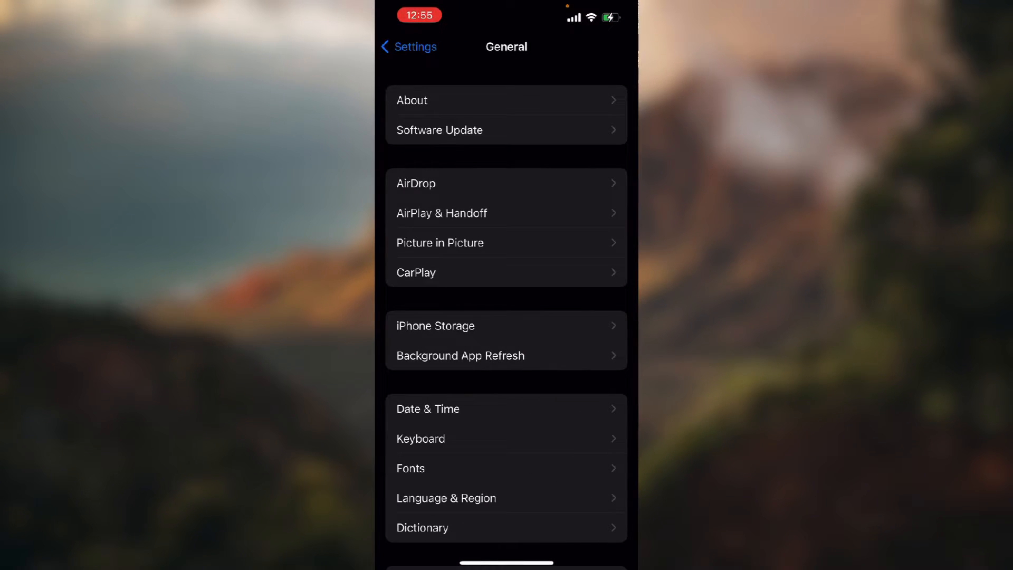
left_click(436, 327)
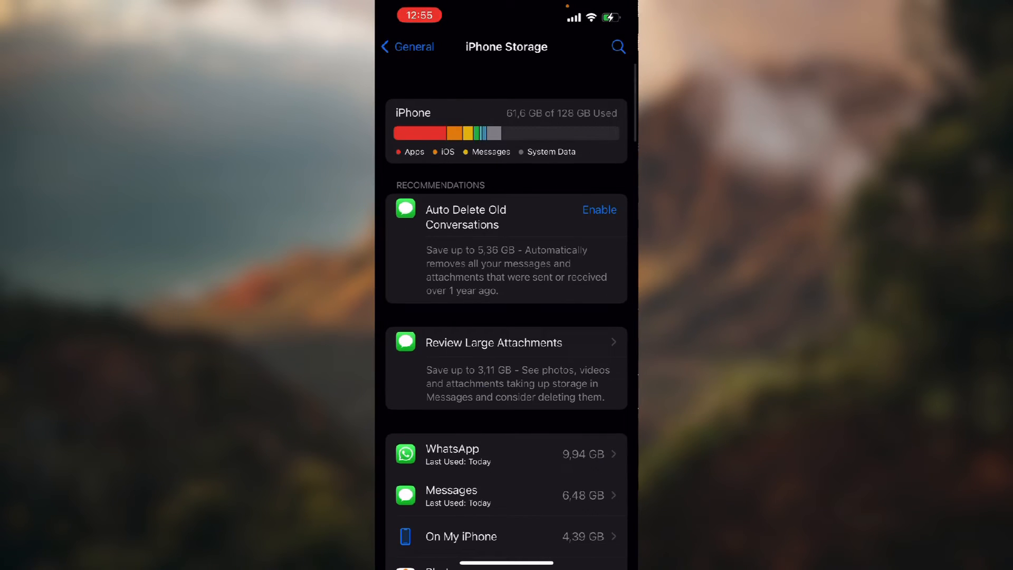
scroll("down", 3)
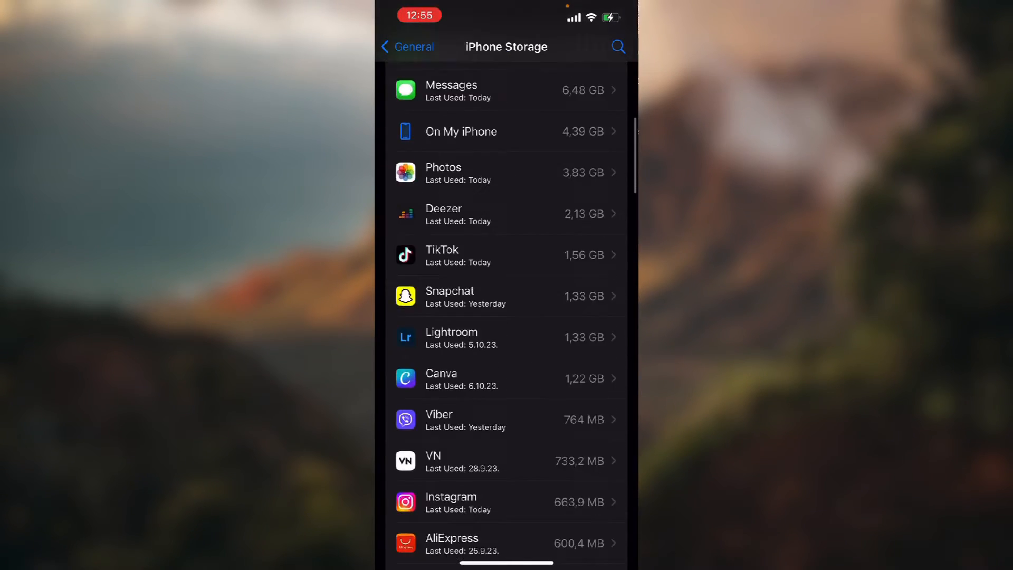
scroll("down", 3)
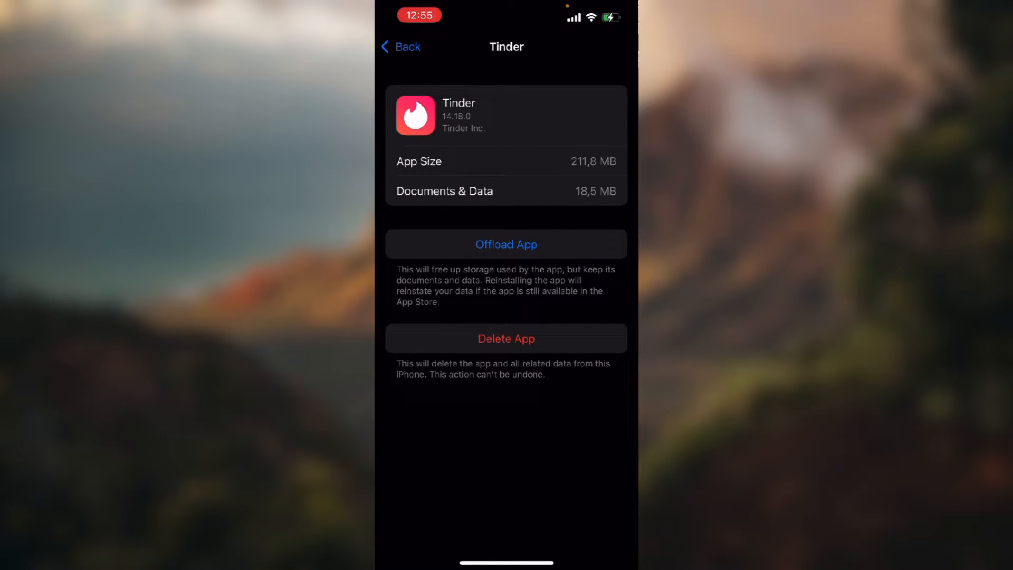
- Offload Tinder and confirm, keeping its documents and data
left_click(506, 244)
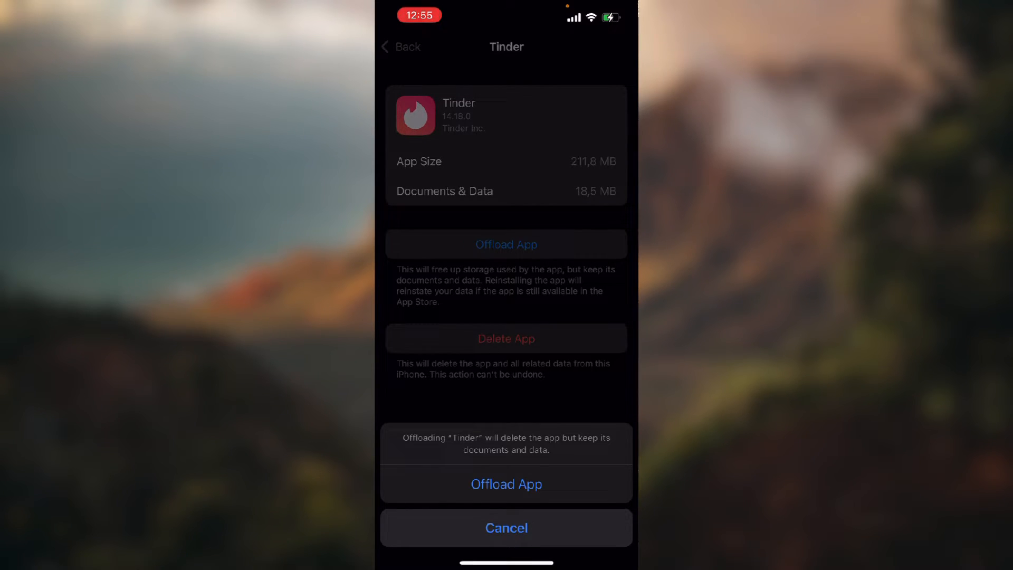
left_click(507, 528)
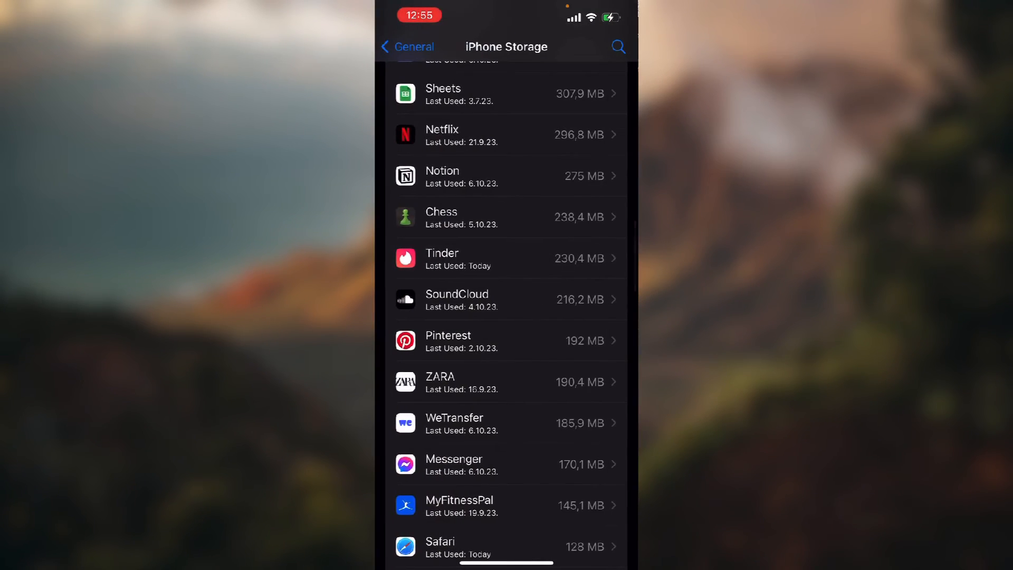